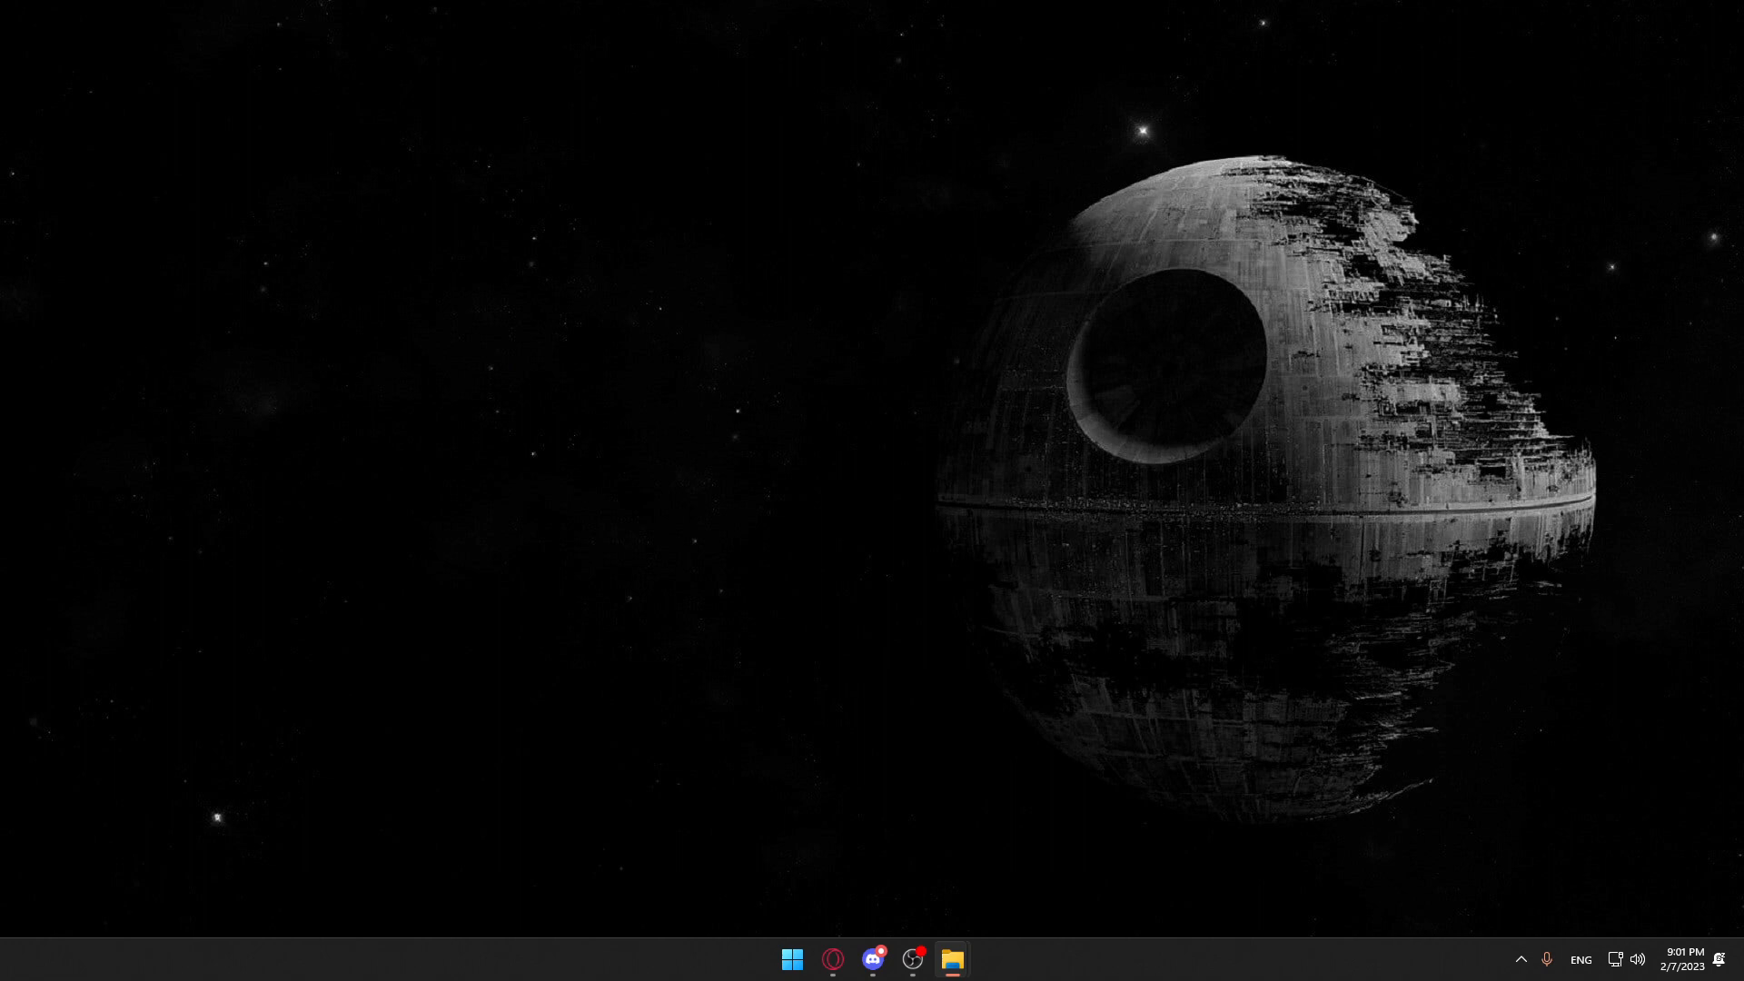
- Open a File Explorer Home window, then a second Home window overlapping it
left_click(950, 960)
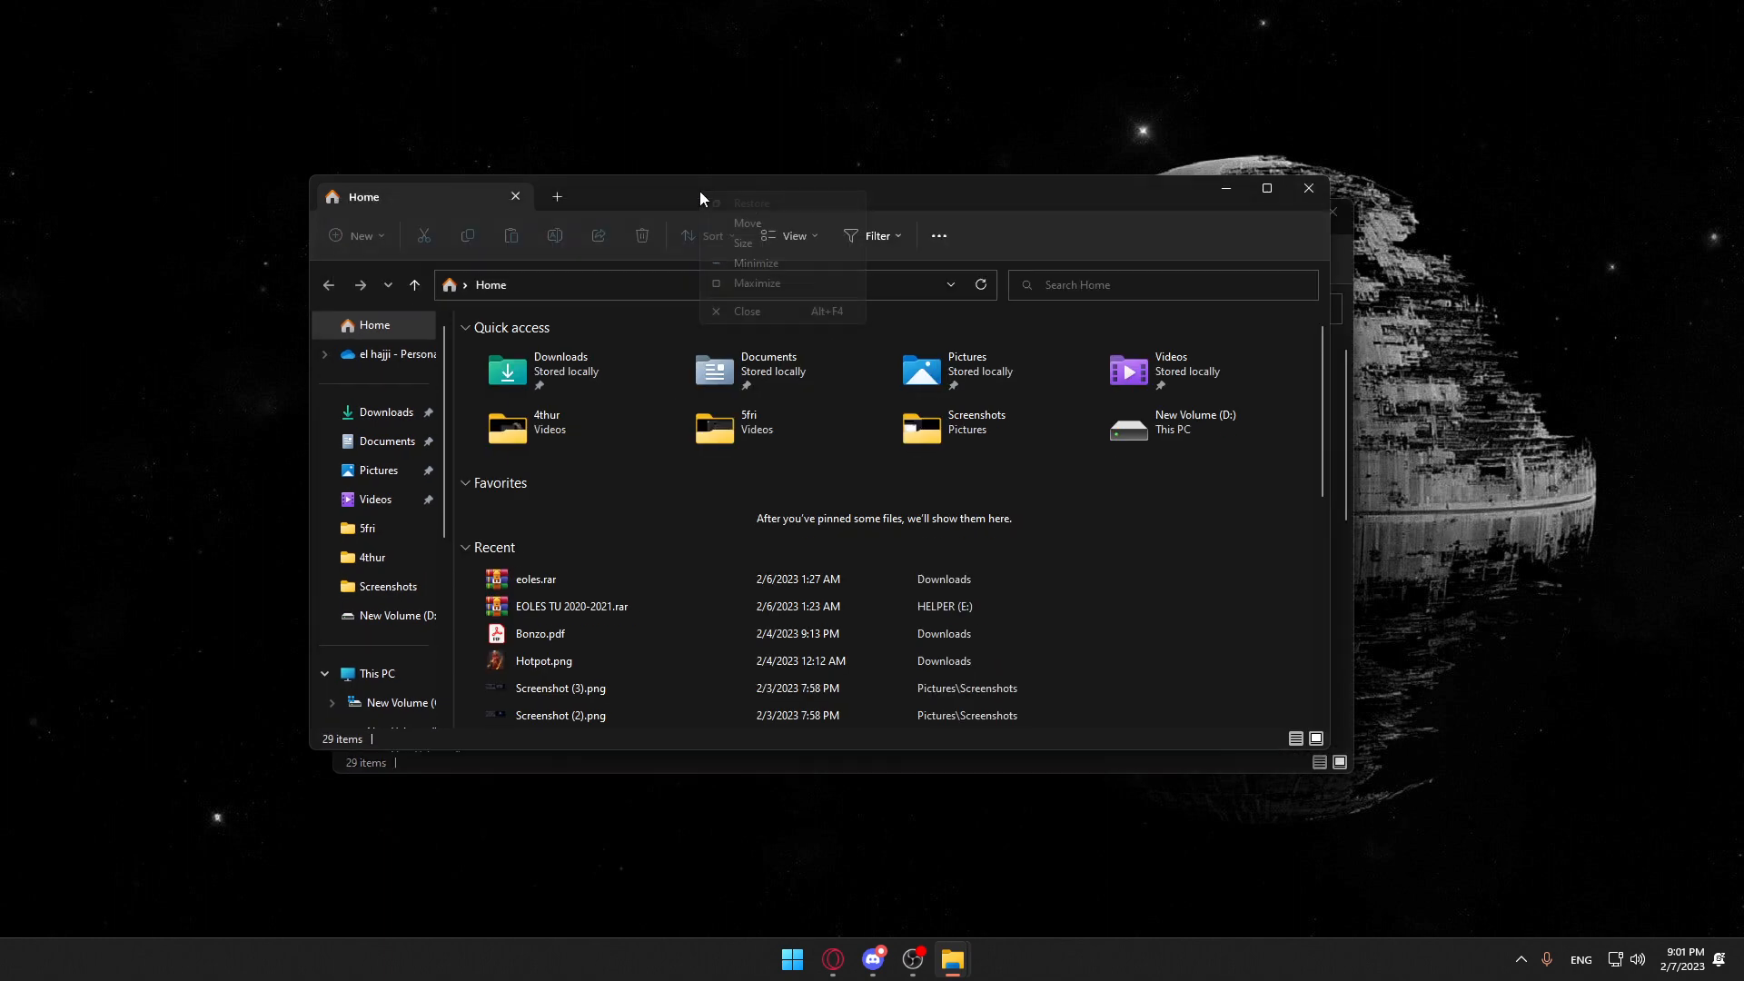
left_click(638, 136)
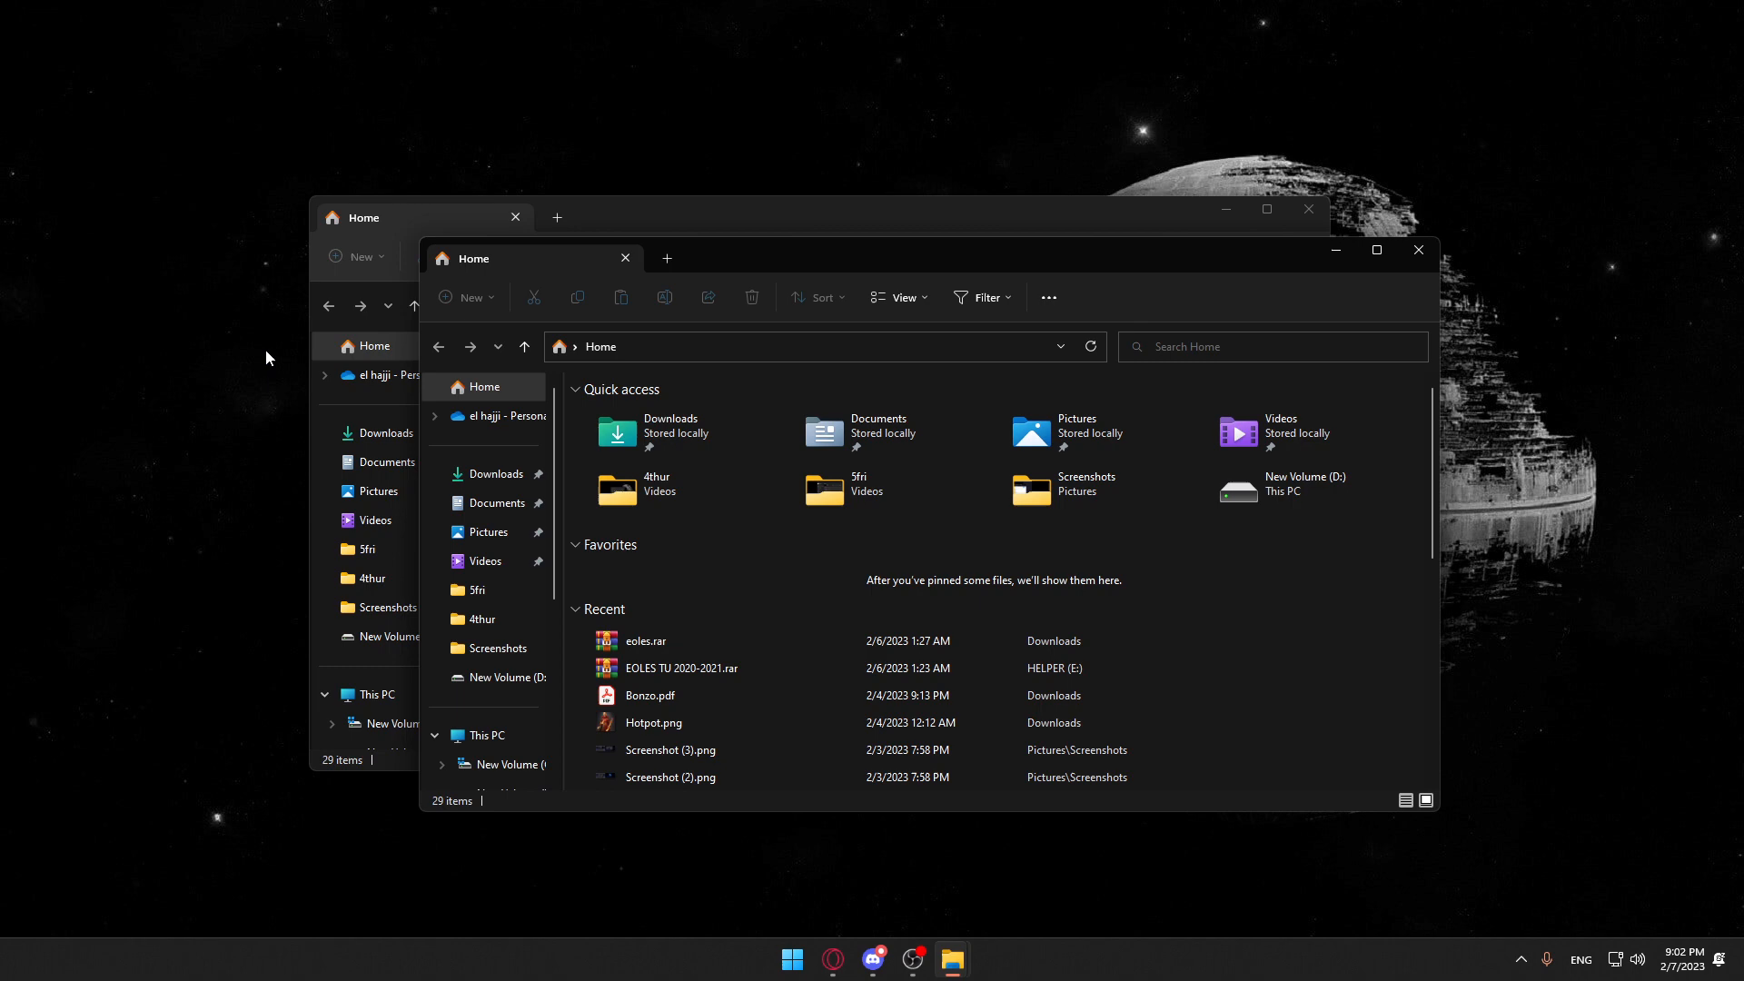
mouse_move(1409, 262)
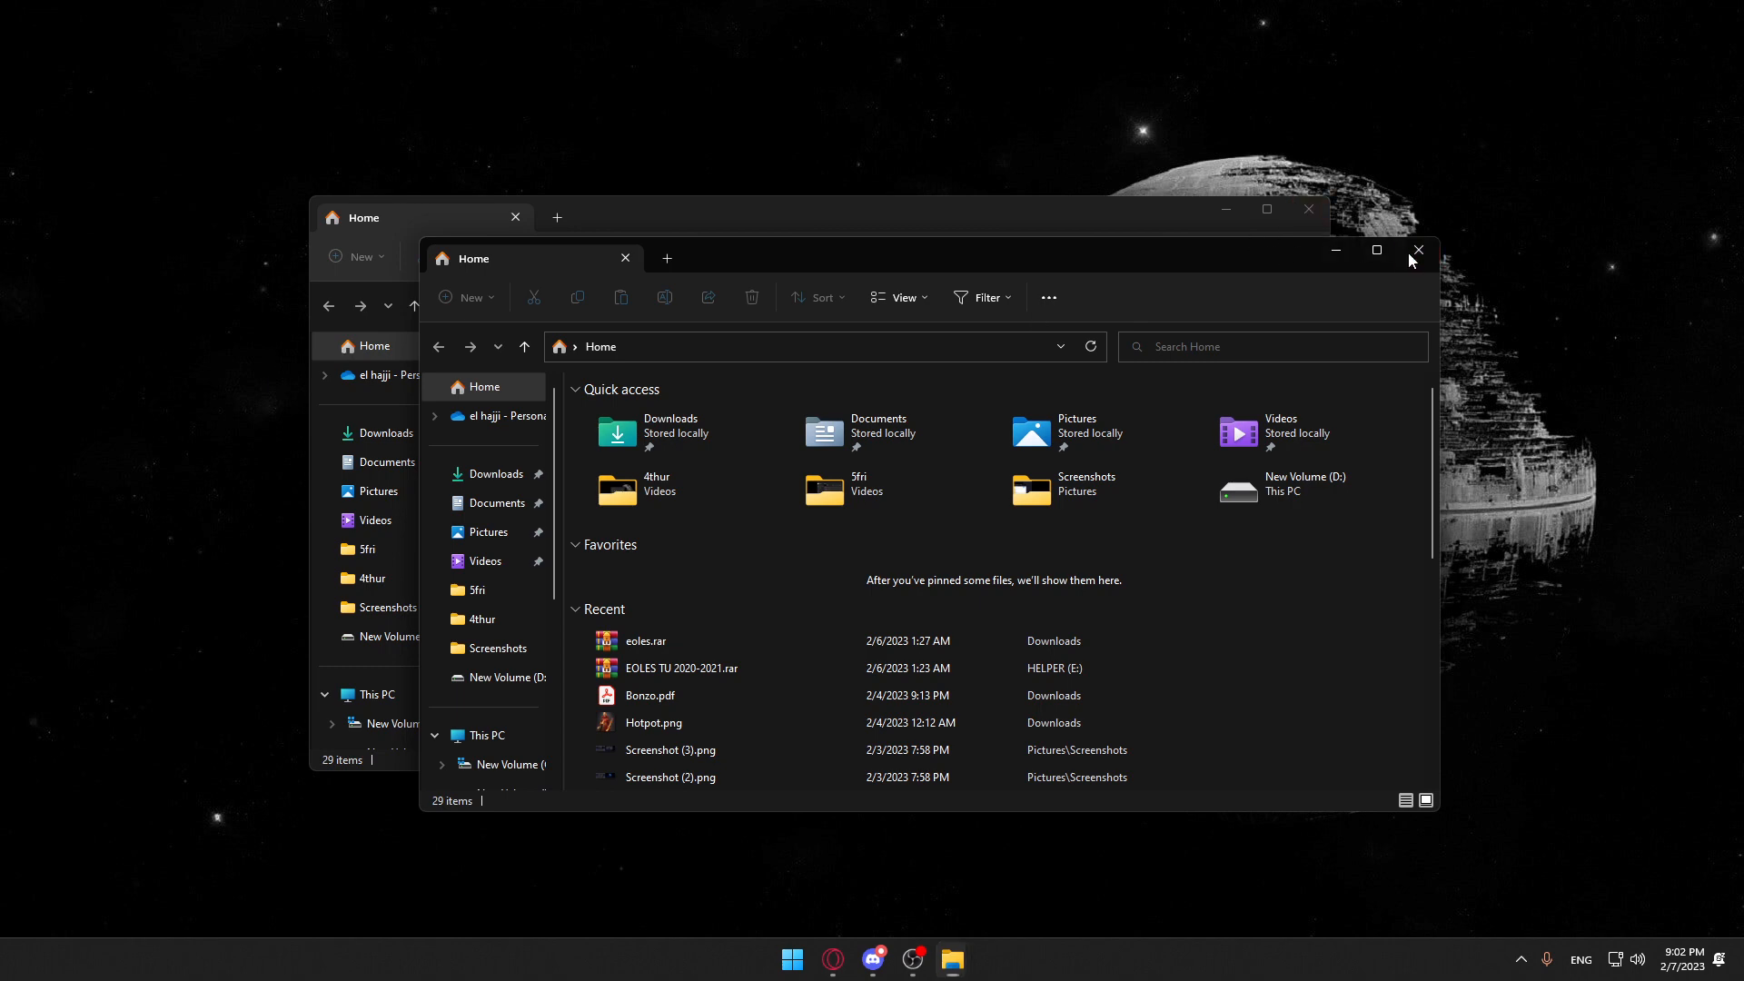
- Close the front Home window and then the remaining one
left_click(1419, 250)
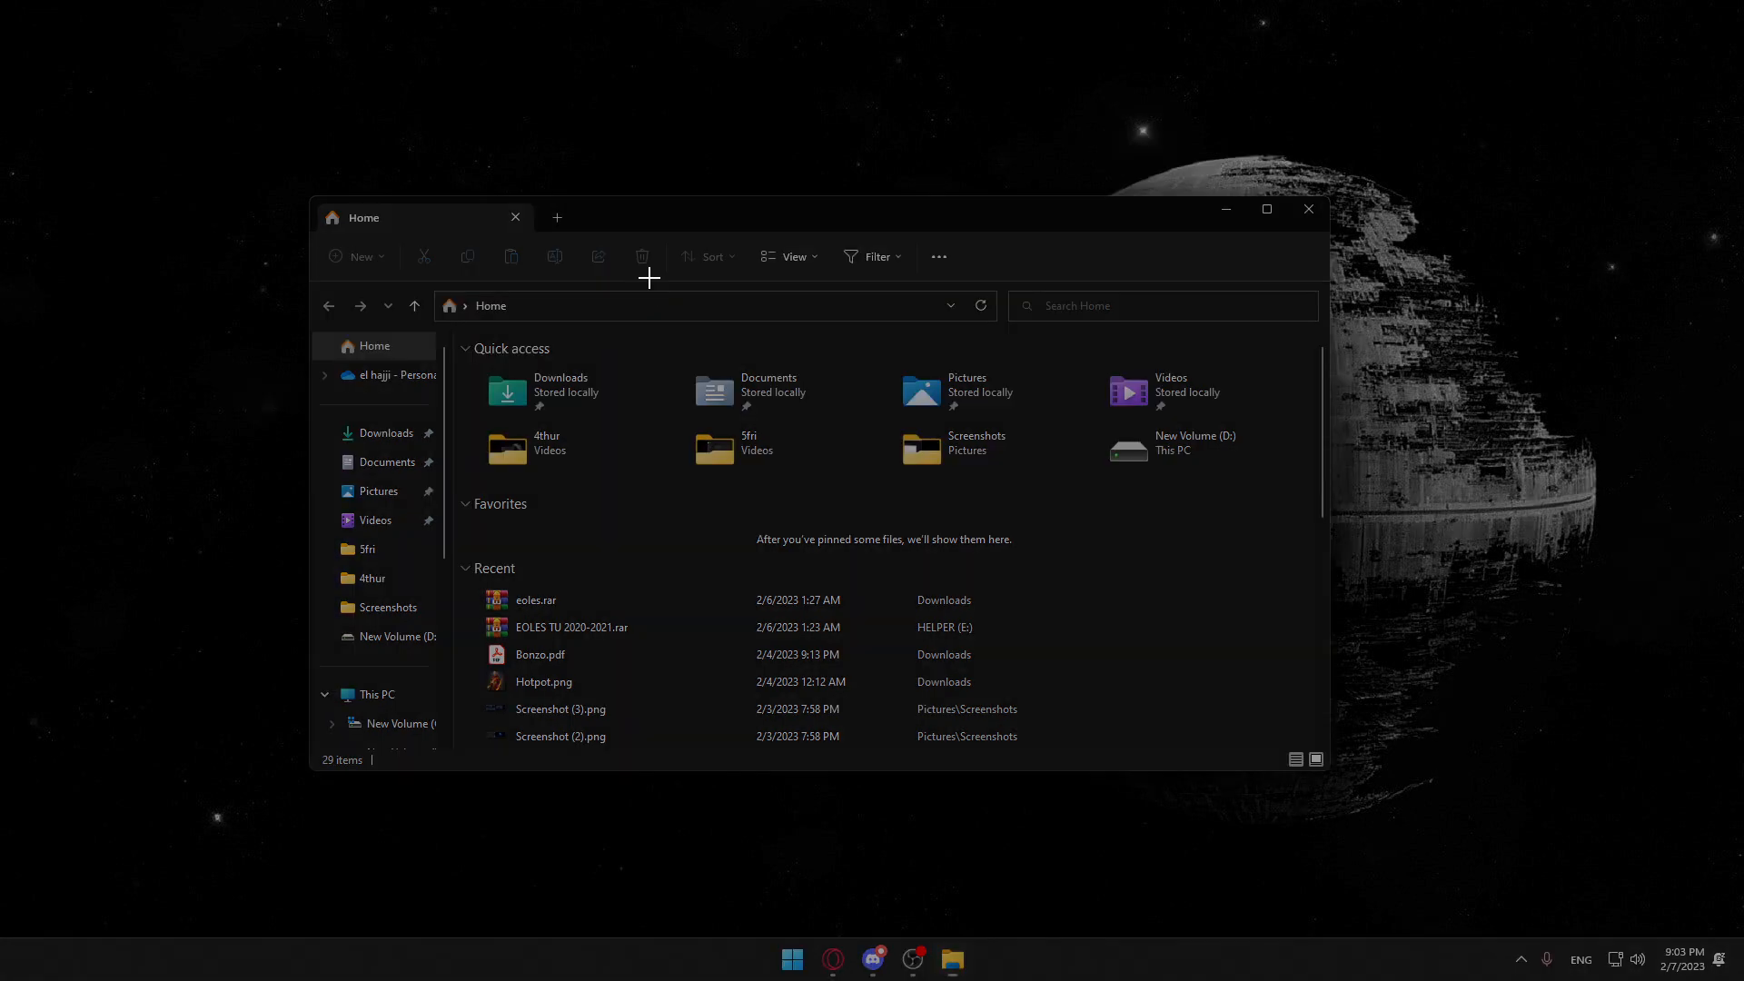
mouse_move(454, 346)
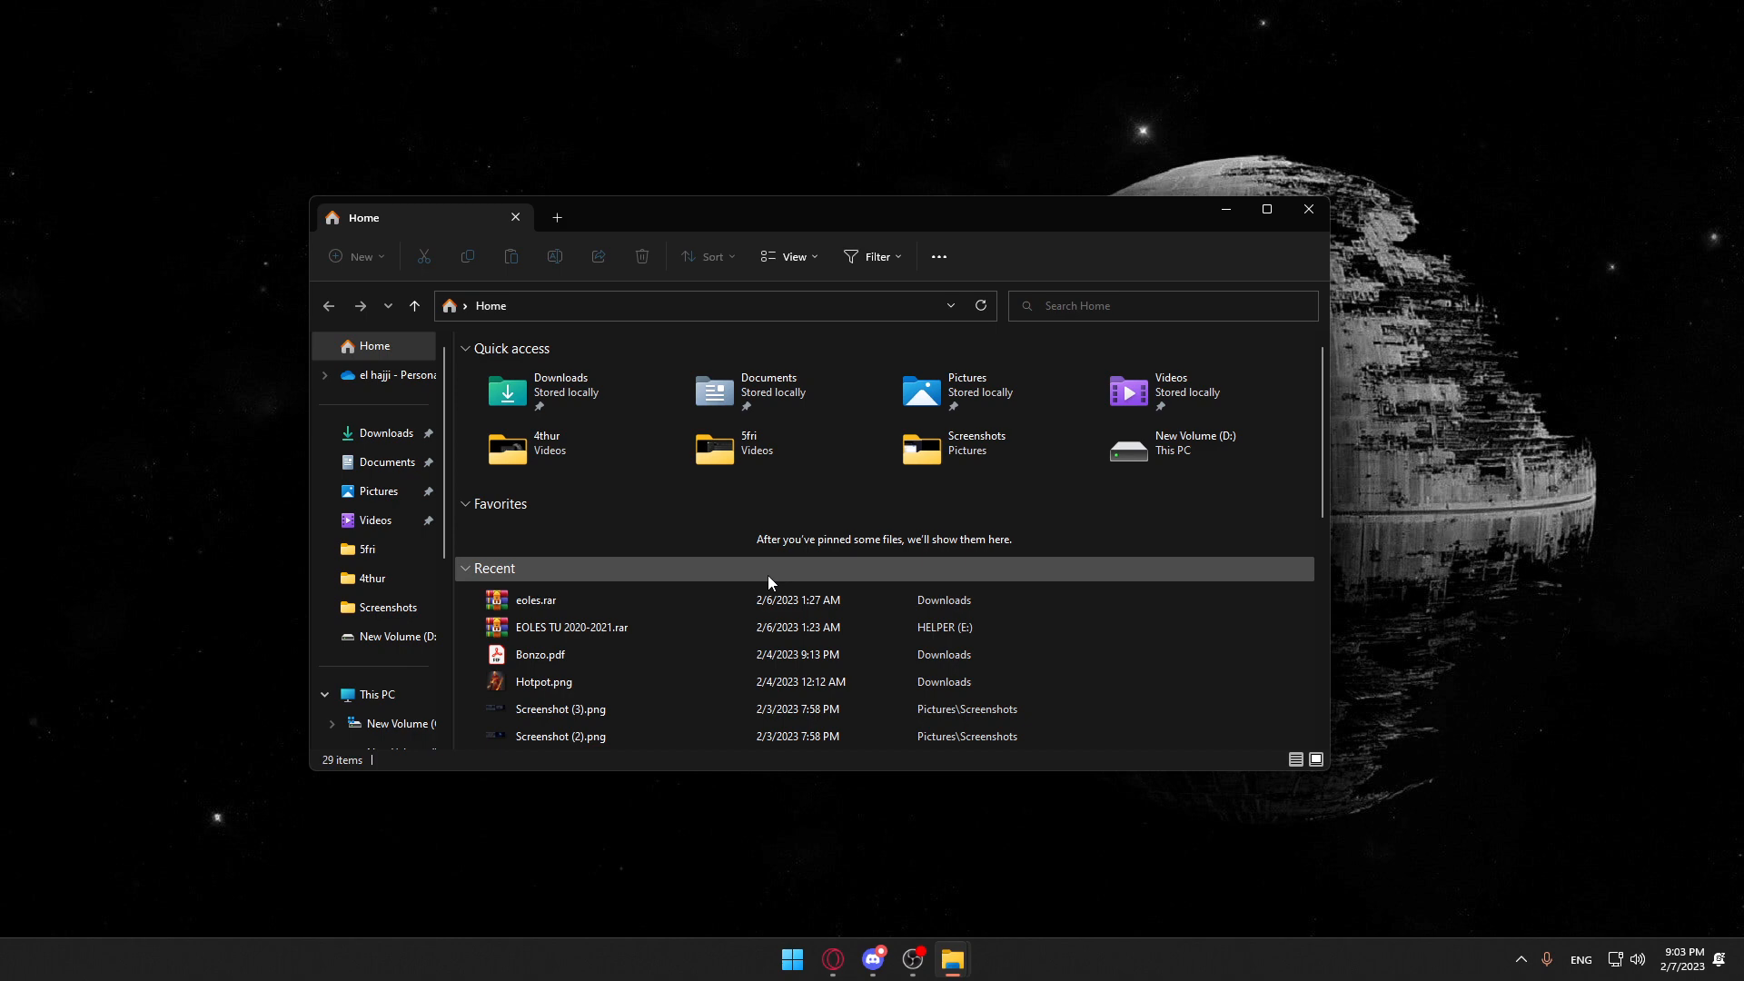
left_click(1309, 209)
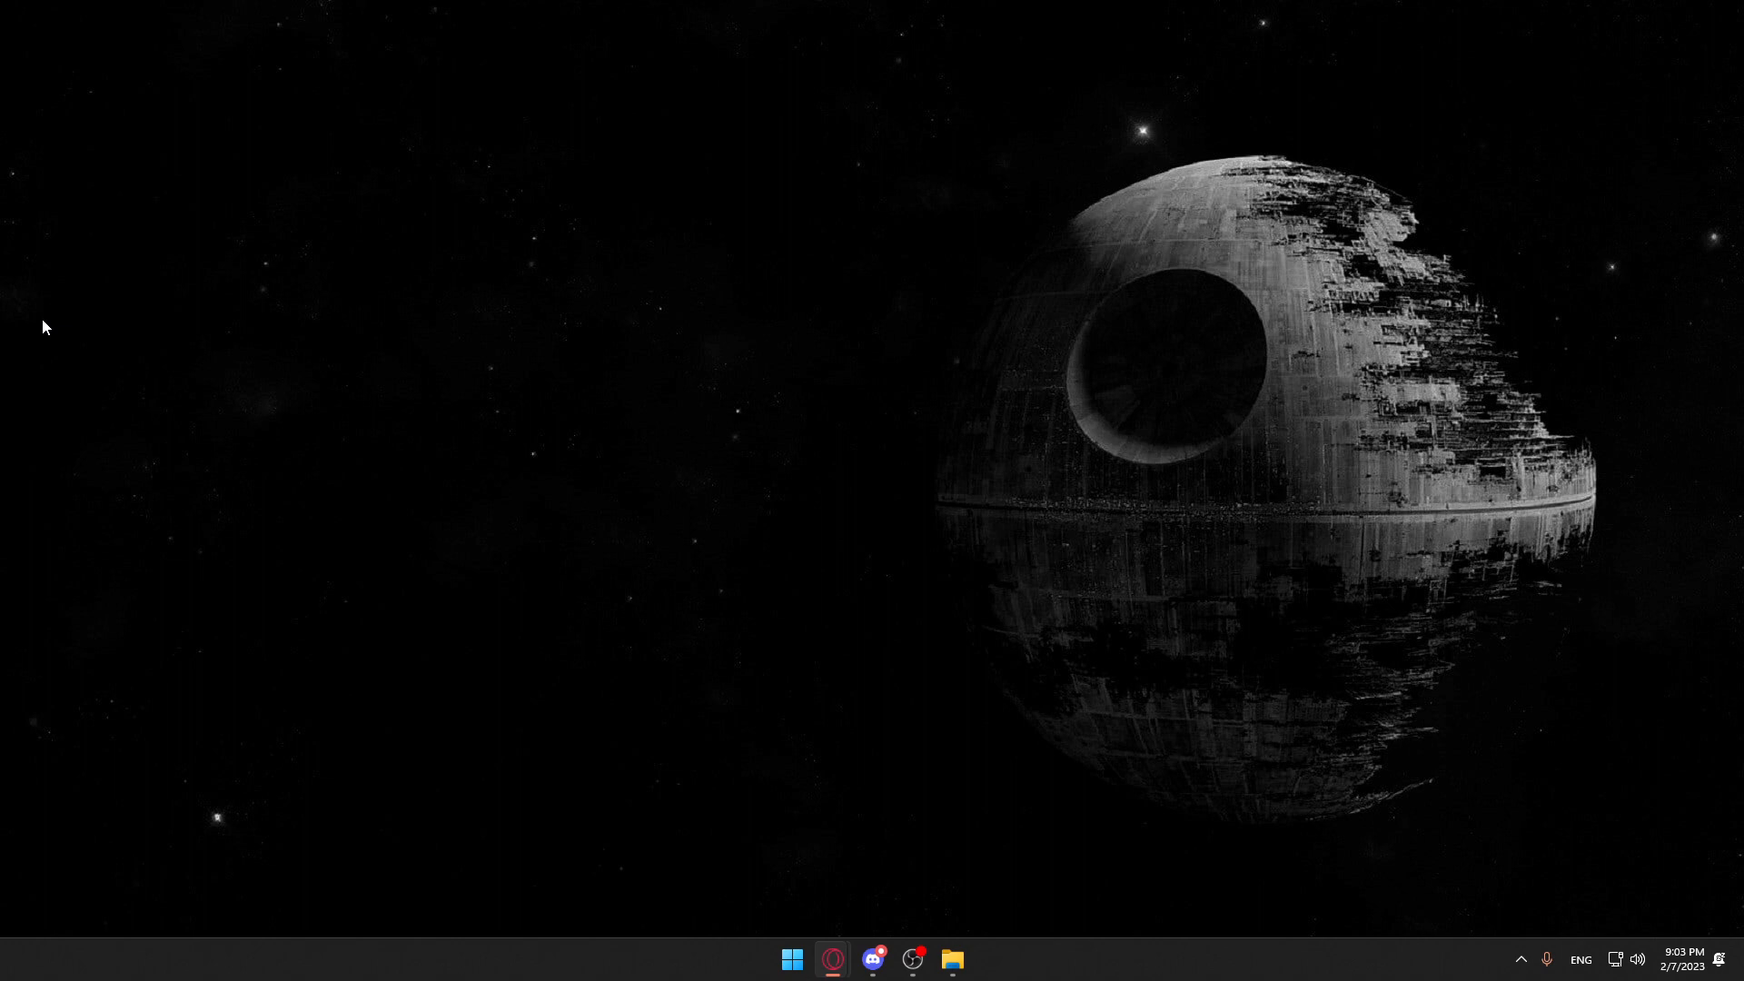